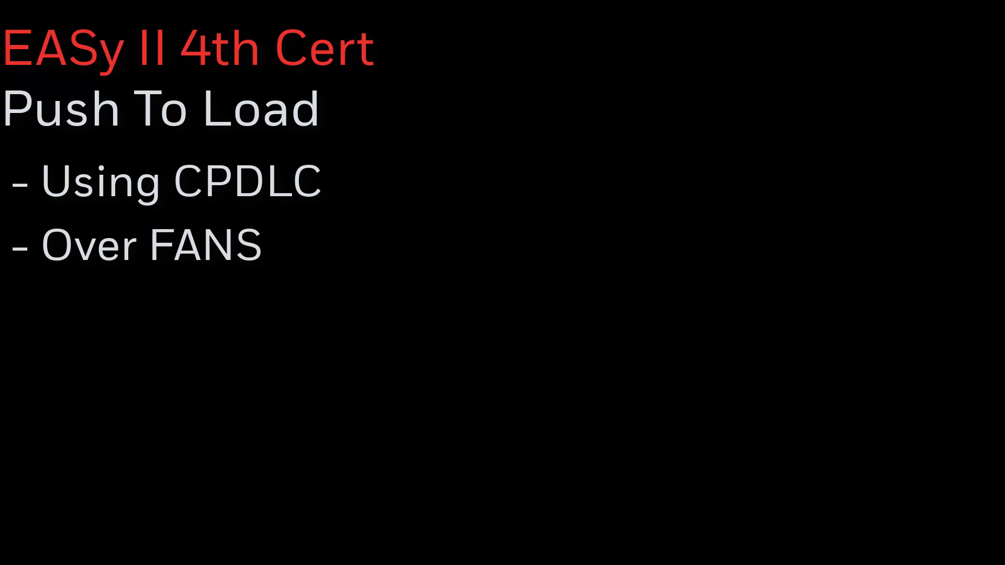
Accept the route clearance uplink, send WILCO to ATC, and activate the loaded route.
key("Right")
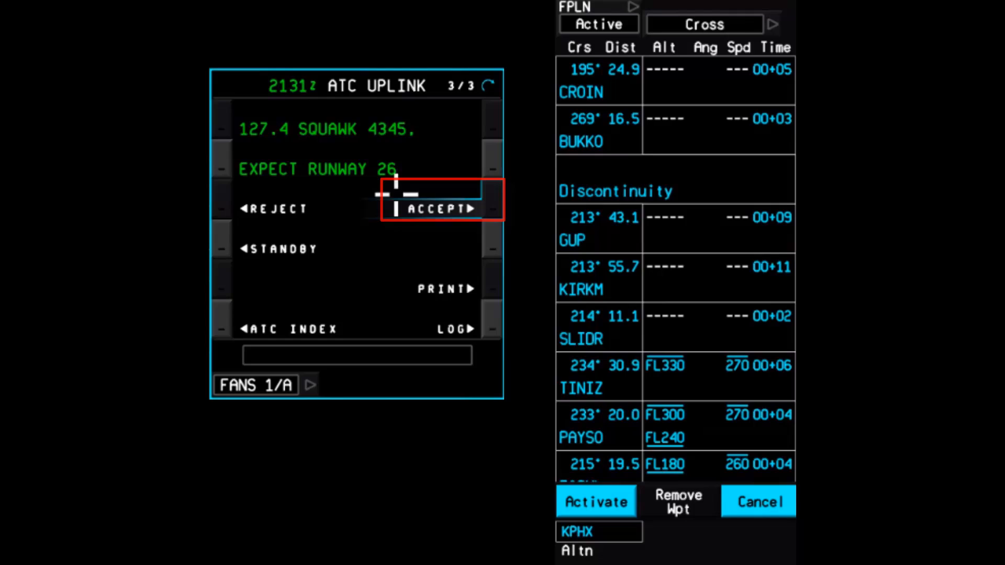
left_click(441, 208)
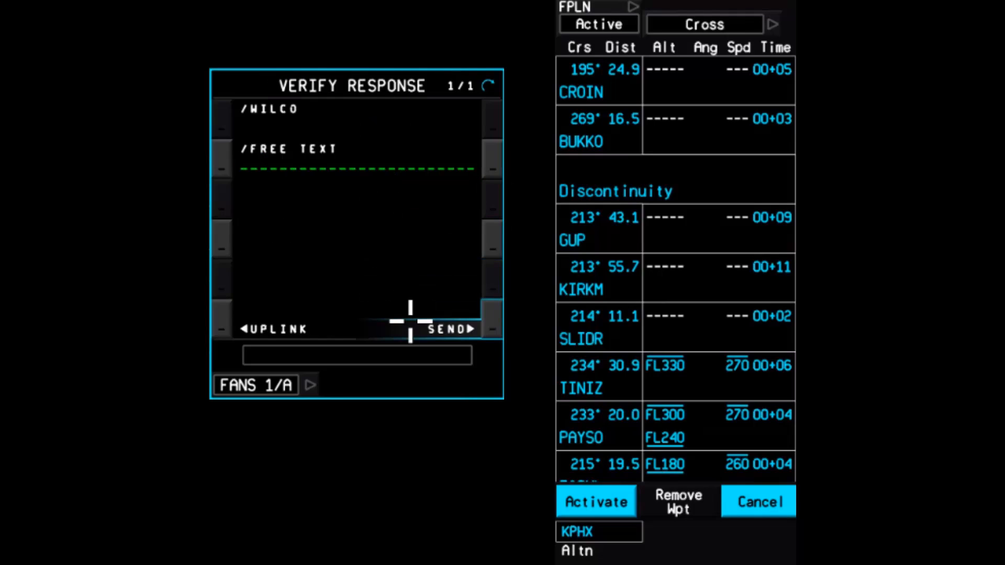
left_click(449, 329)
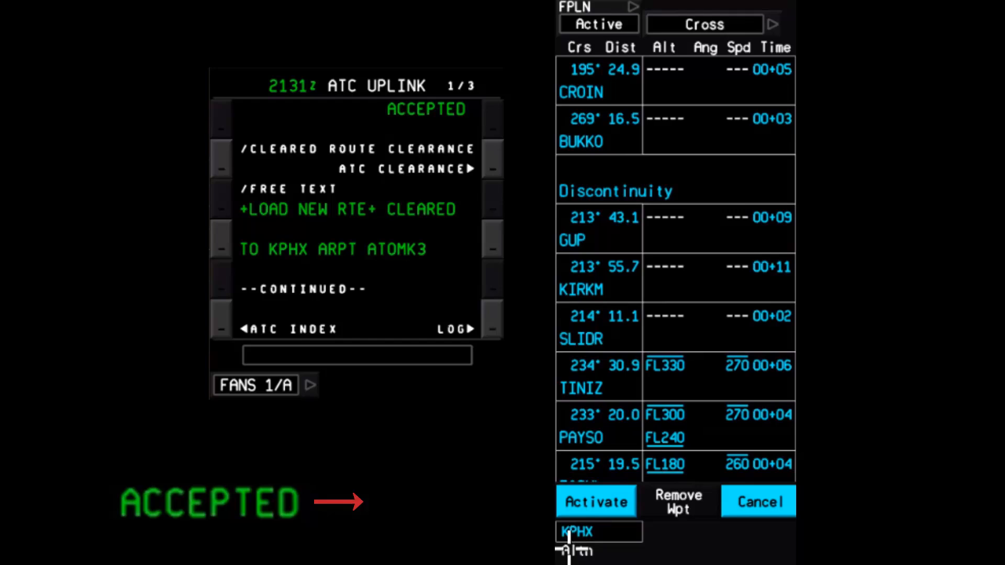
left_click(595, 501)
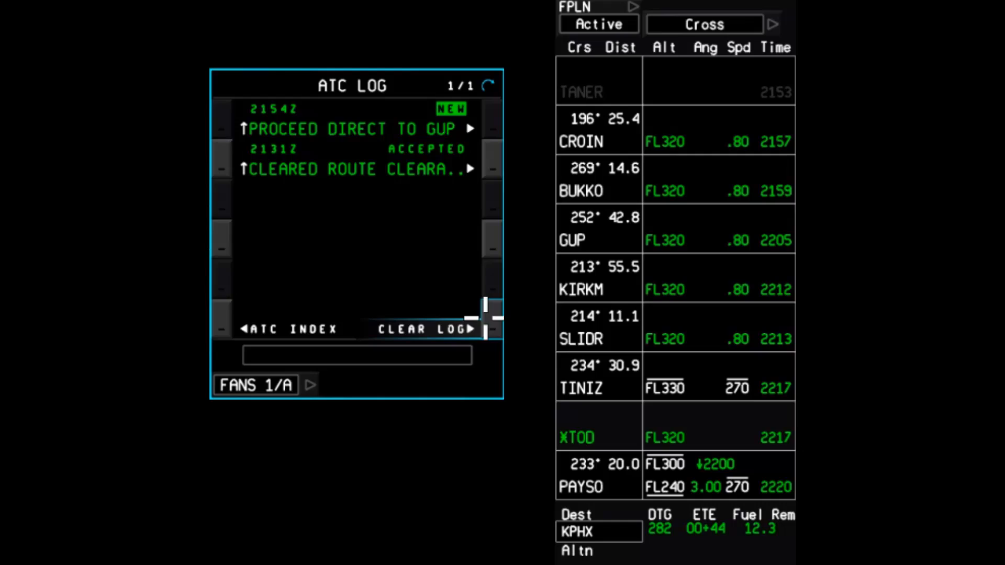
mouse_move(480, 264)
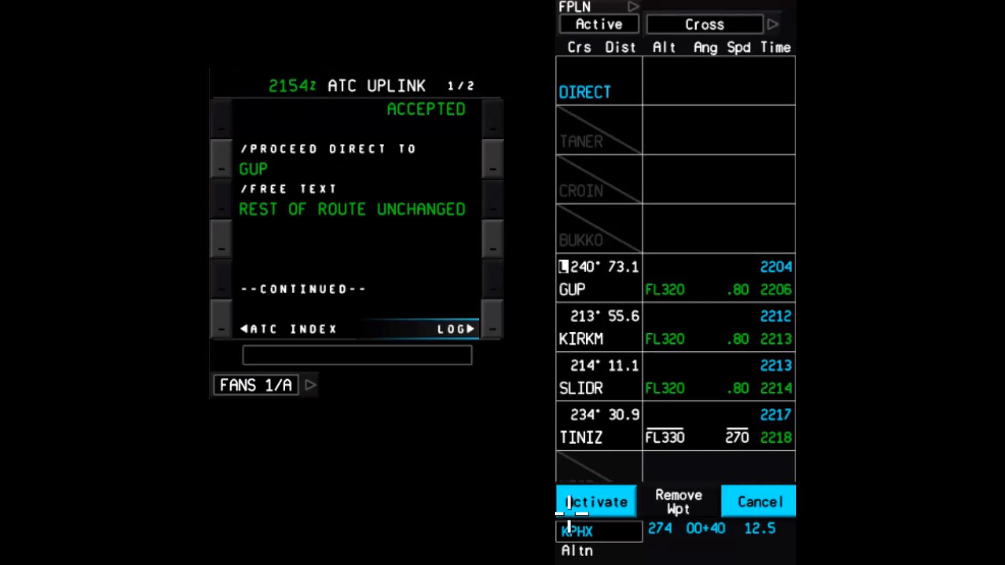
Activate the loaded direct-to-GUP routing so GUP becomes the next waypoint.
left_click(588, 501)
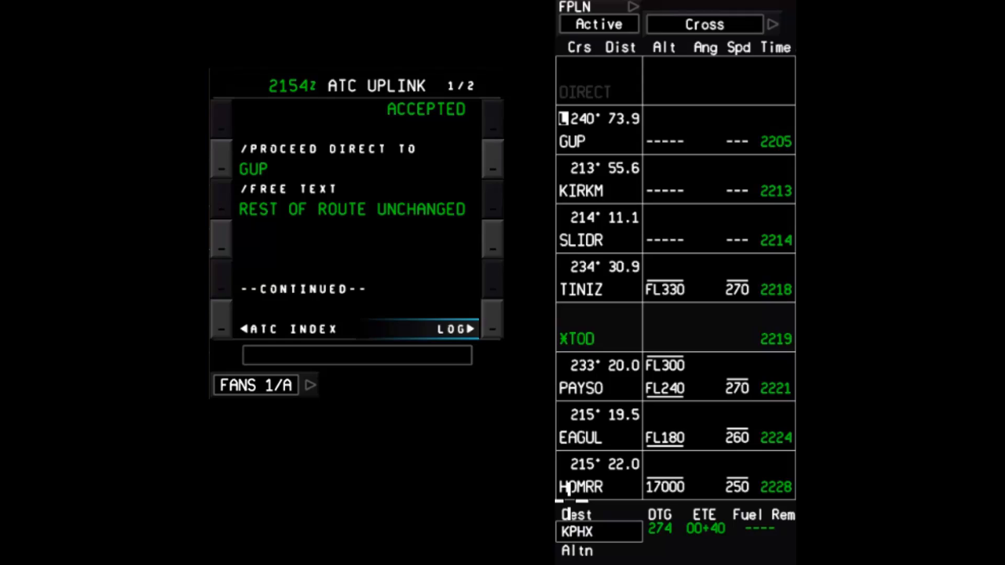